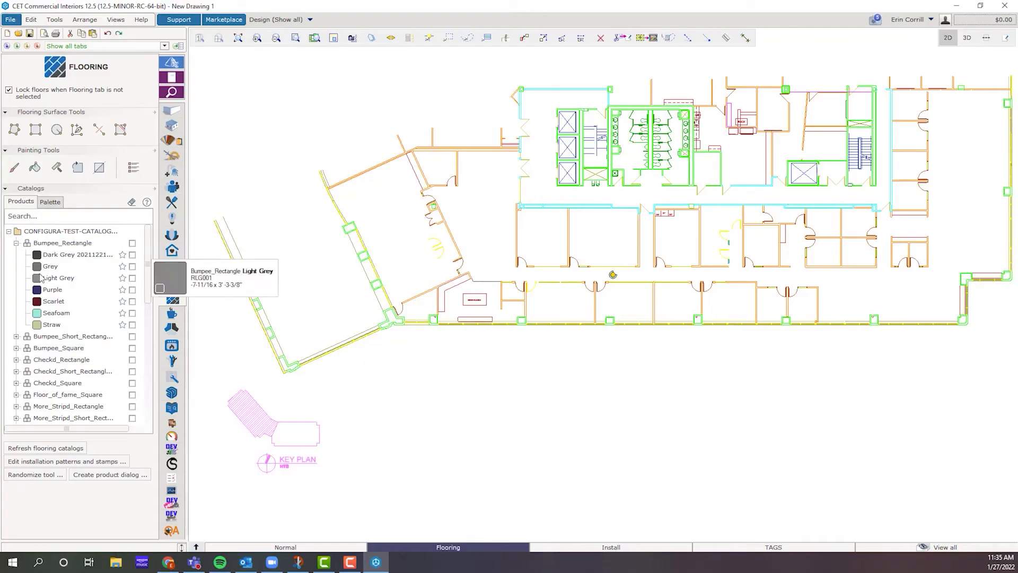
Choose Light Grey from the Bumpee_Rectangle flooring products.
left_click(132, 277)
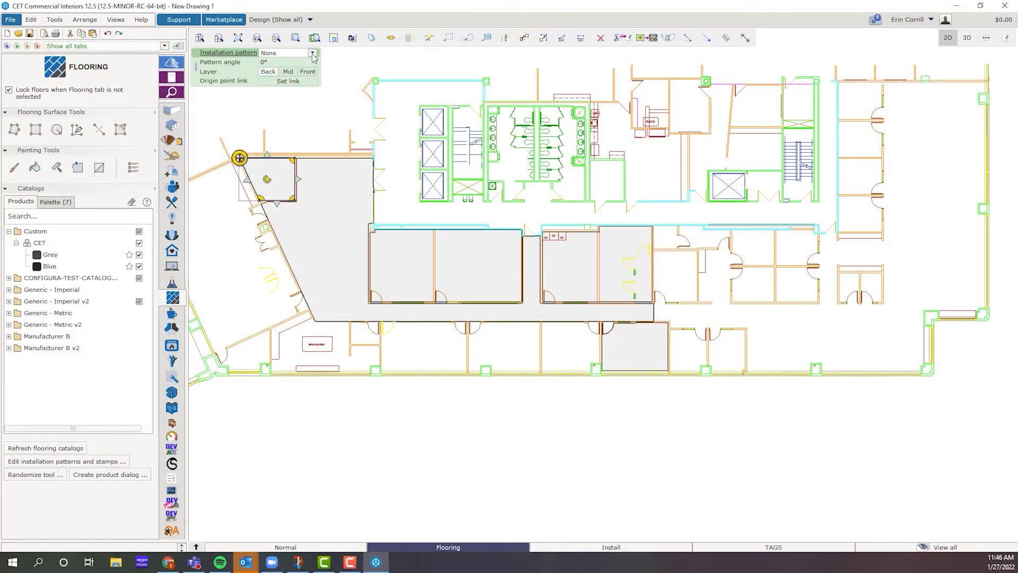
Give the corridor floor the IG_12x36 Ashlar Variable Drop pattern at a 90° angle.
left_click(312, 53)
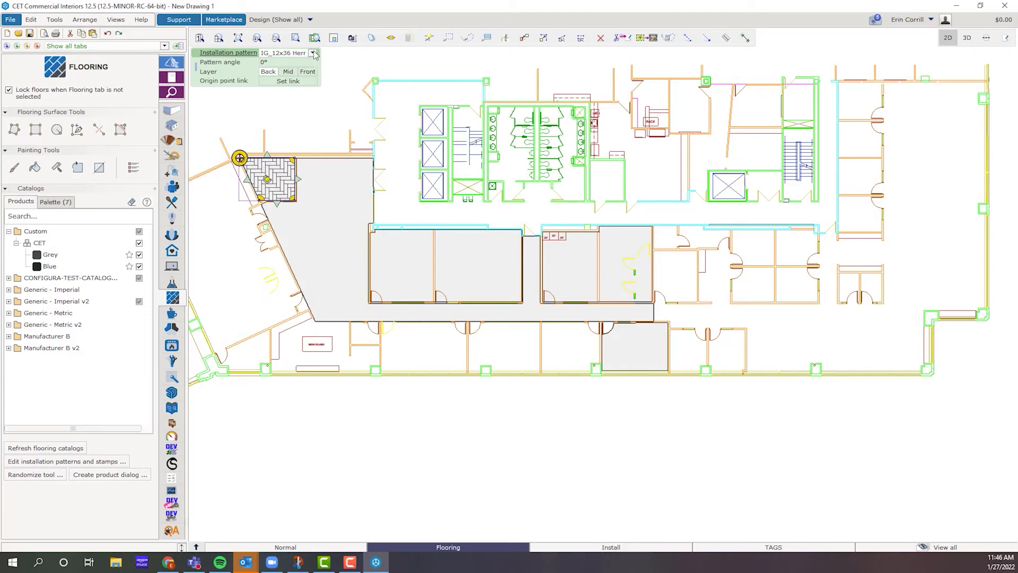
left_click(314, 52)
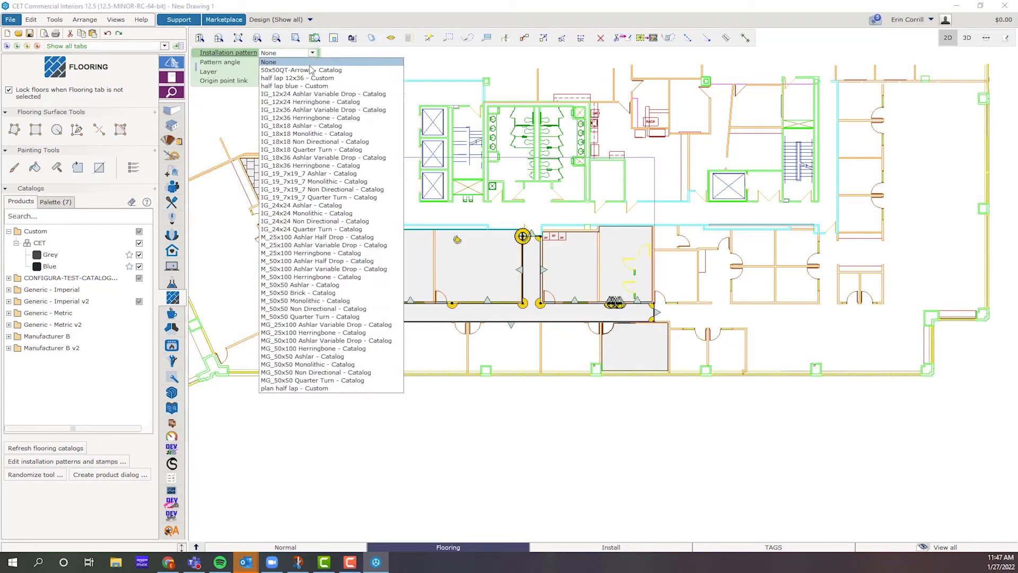
left_click(310, 118)
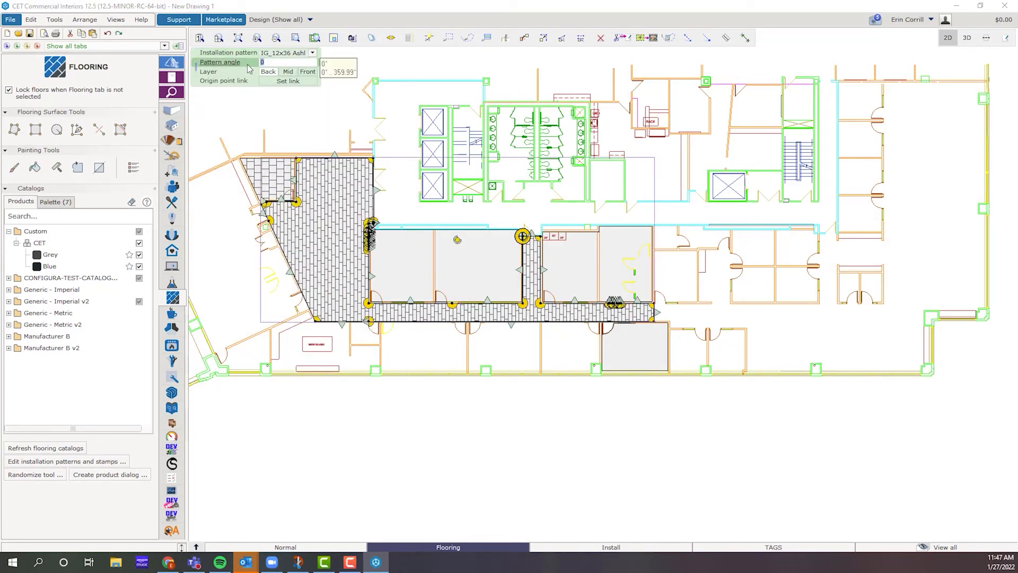
type("90")
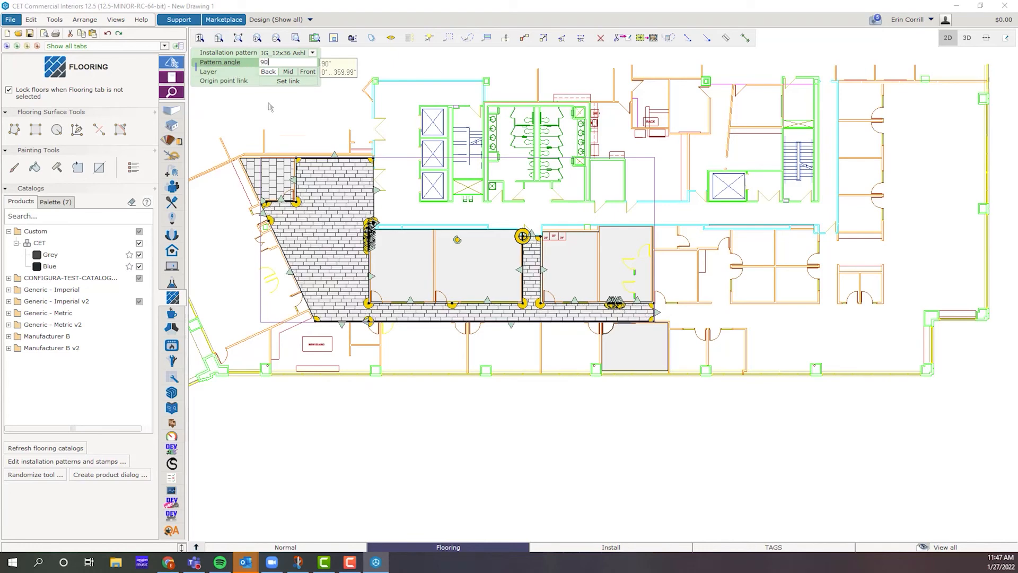
In the installation patterns and stamps editor, stamp with Blue and Grey palette materials.
left_click(65, 460)
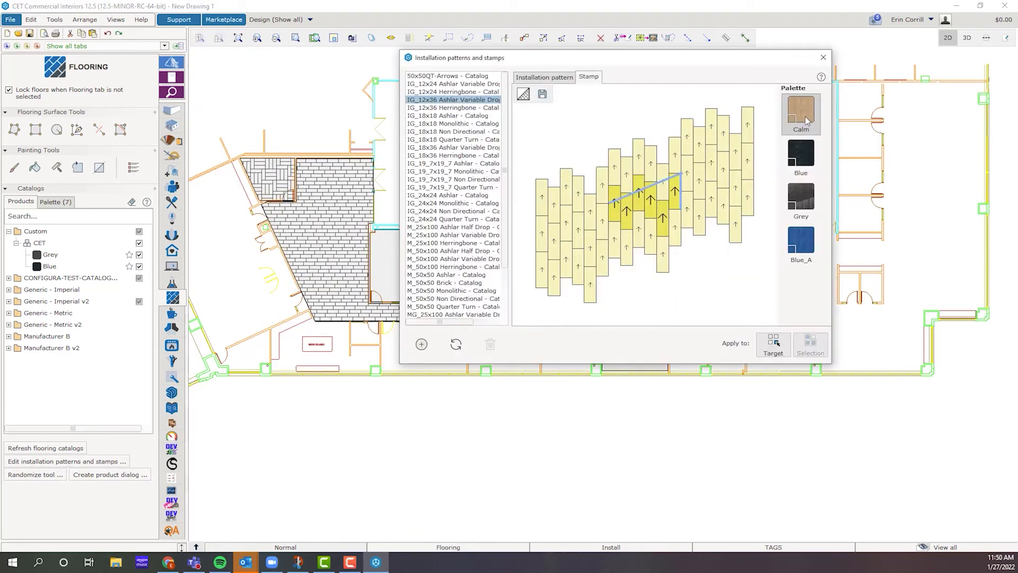
left_click(800, 157)
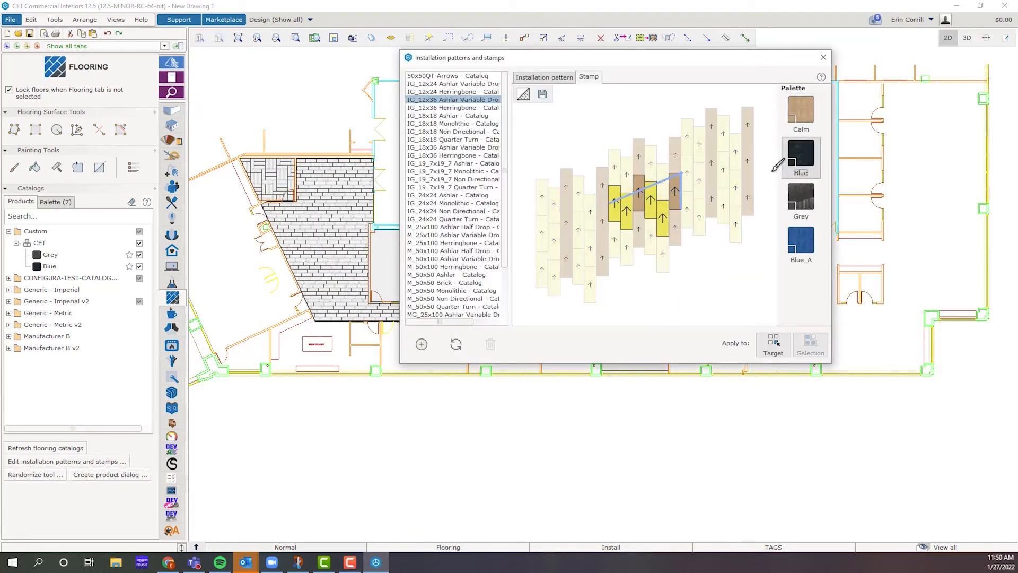
left_click(800, 197)
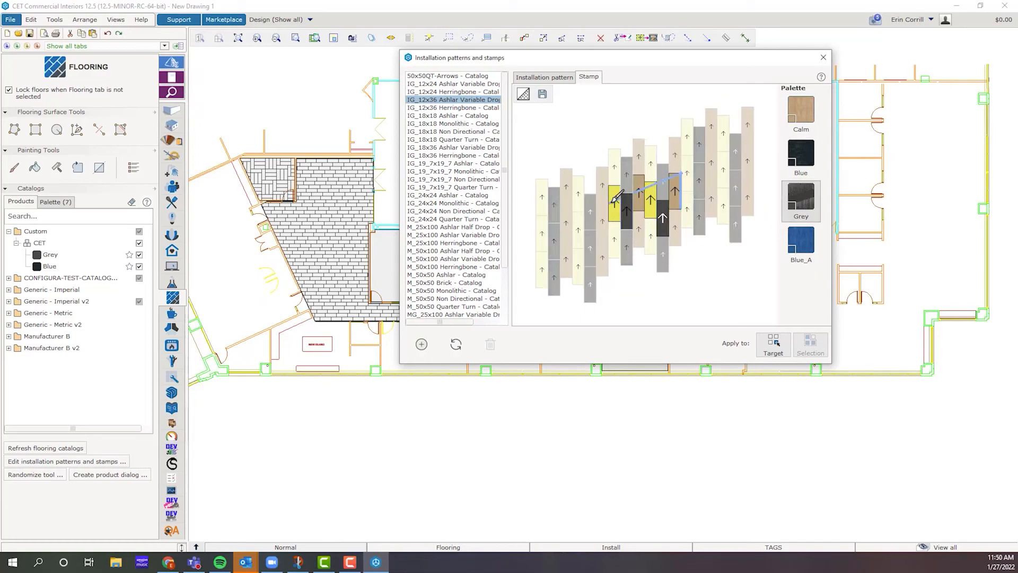